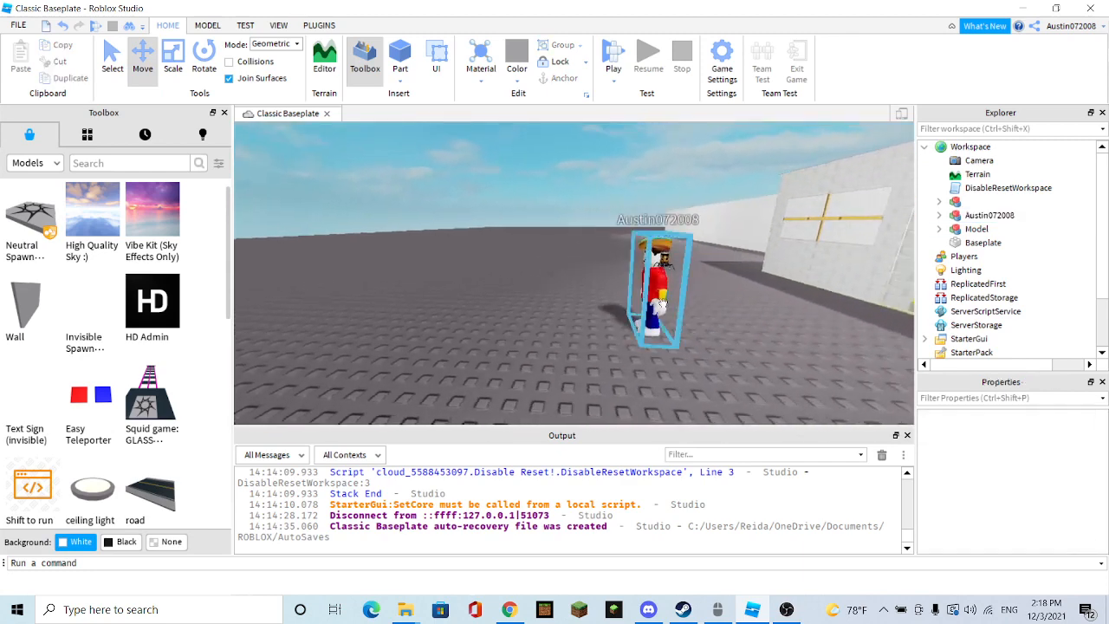
Place the construction-worker model beside the Austin072008 avatar and select the Rotate tool
left_click(656, 290)
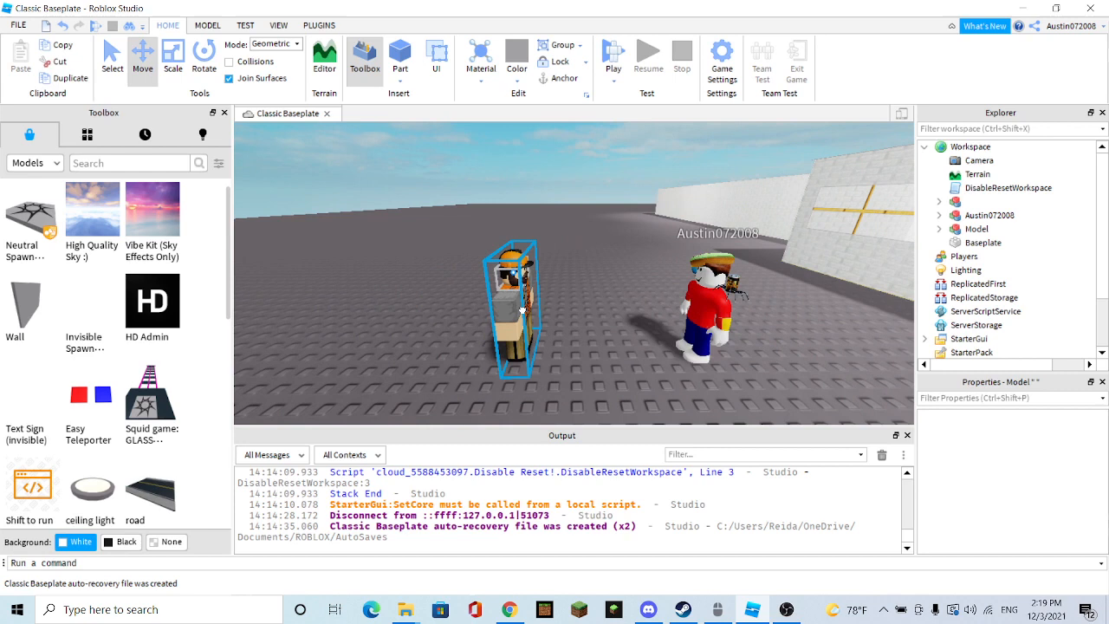
left_click(203, 55)
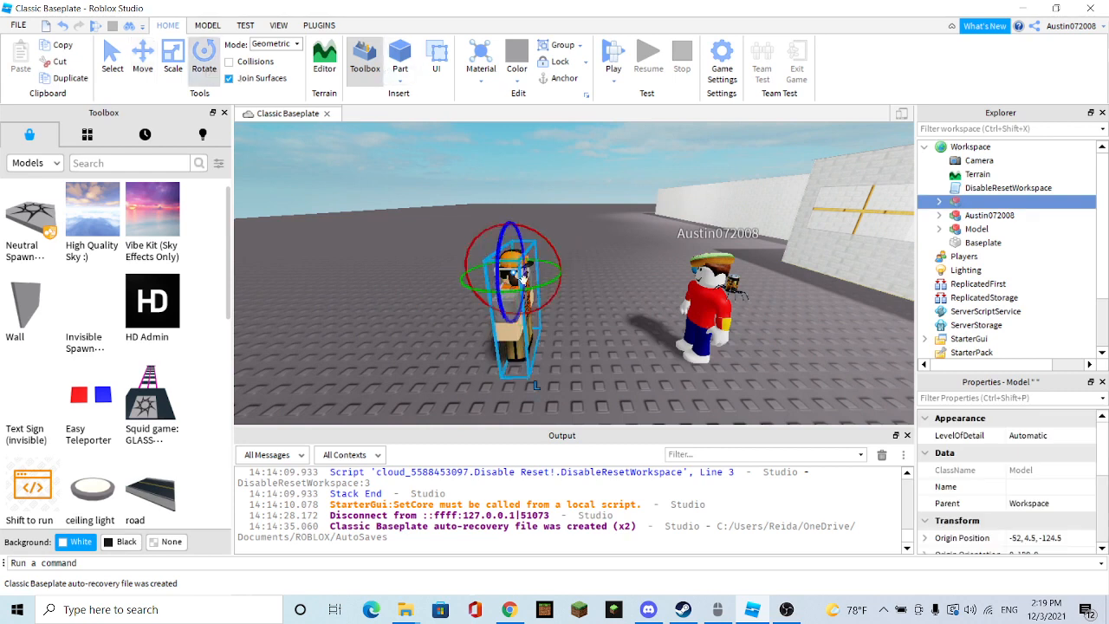